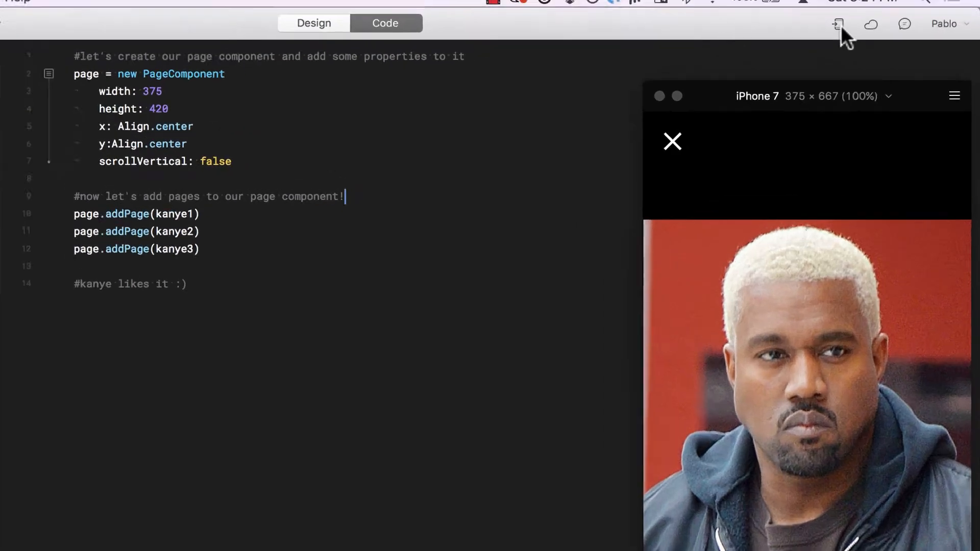
{"action": "left_click", "coordinate": [836, 23]}
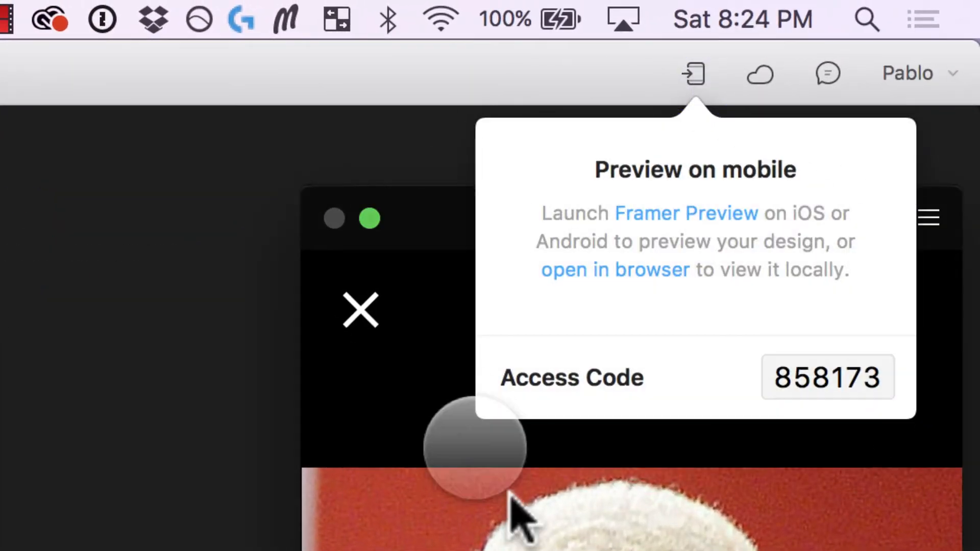
{"action": "mouse_move", "coordinate": [812, 244]}
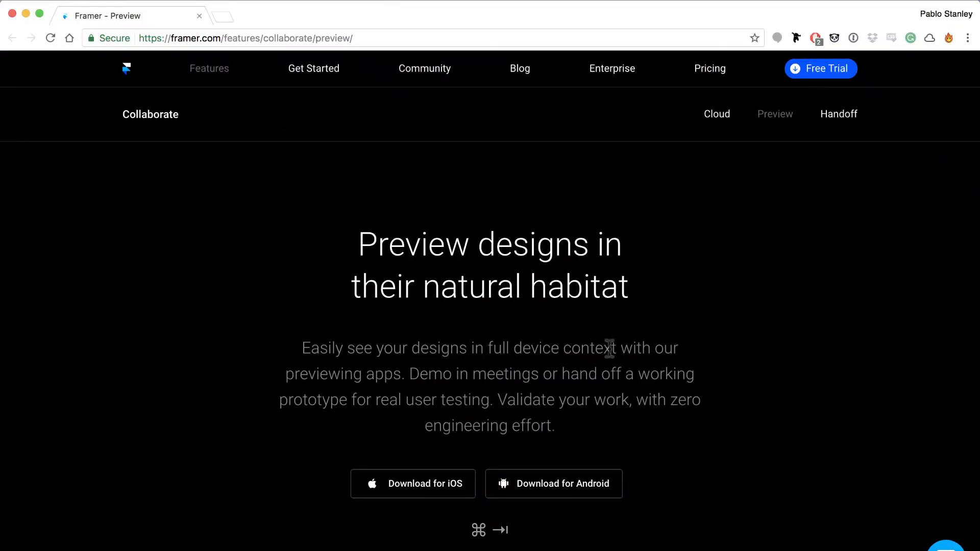
{"action": "scroll", "scroll_direction": "down", "scroll_amount": 3}
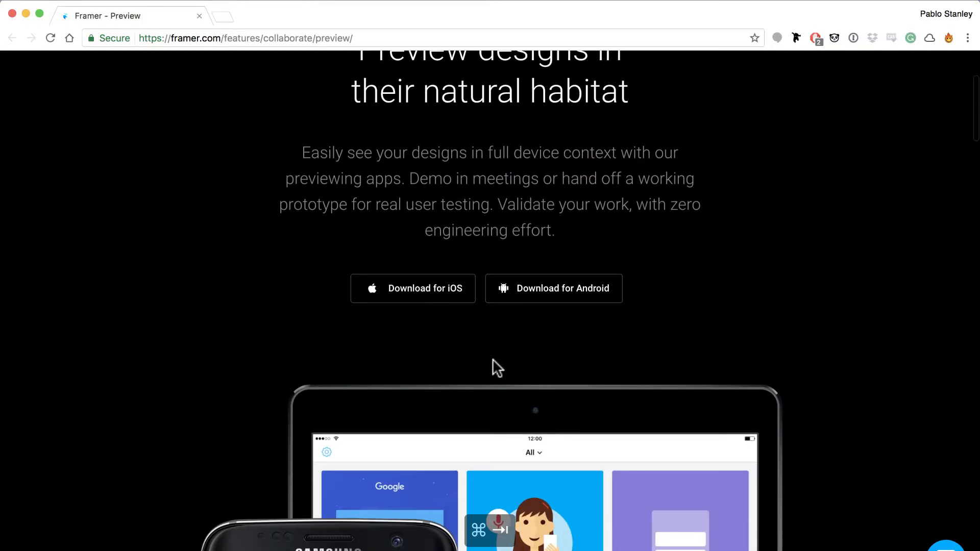
{"action": "scroll", "scroll_direction": "down", "scroll_amount": 3}
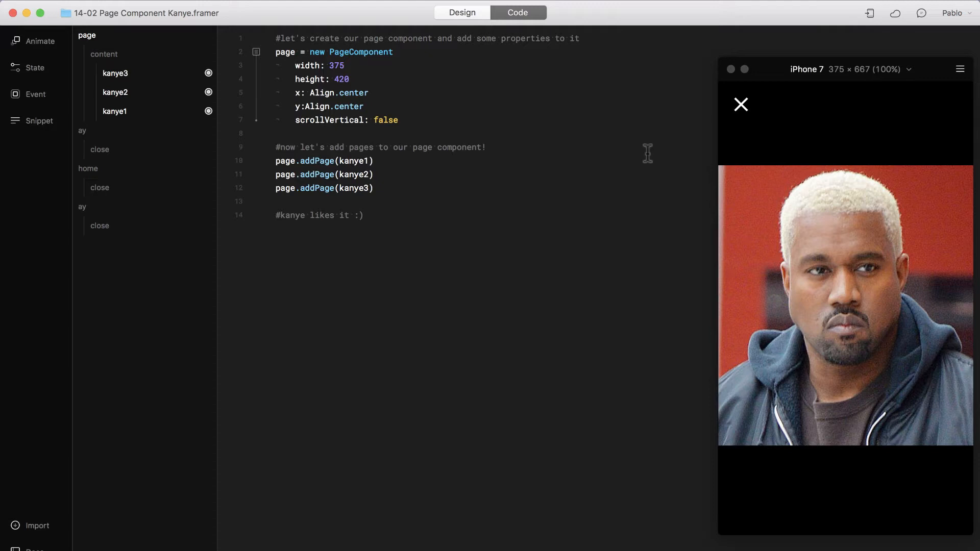
{"action": "mouse_move", "coordinate": [895, 15]}
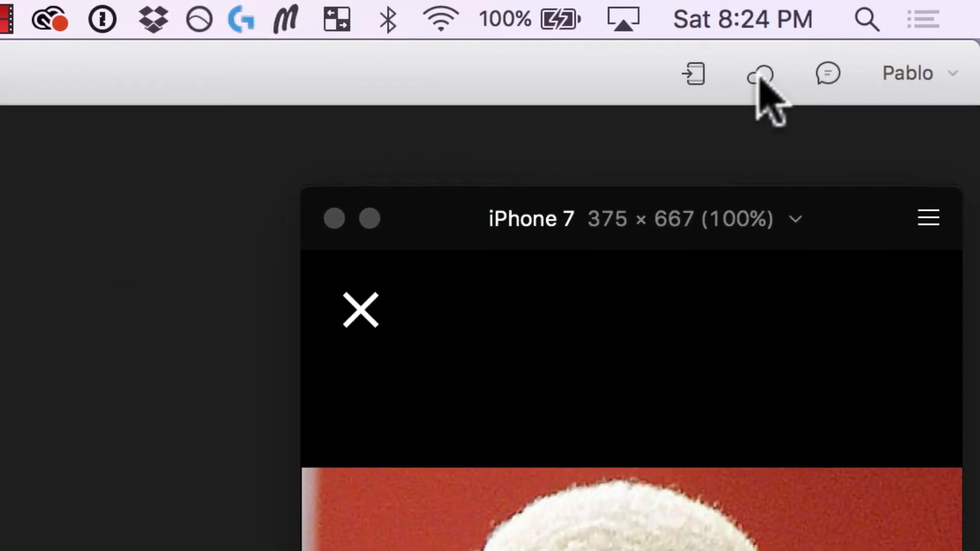
{"action": "mouse_move", "coordinate": [775, 106]}
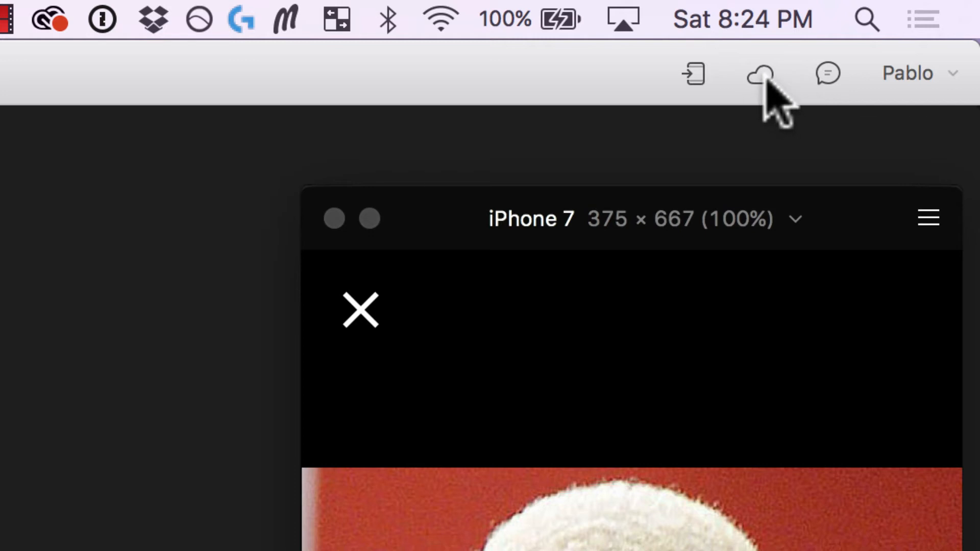
Upload the project to Framer Cloud and view its framer.cloud shareable link in the browser.
{"action": "left_click", "coordinate": [759, 74]}
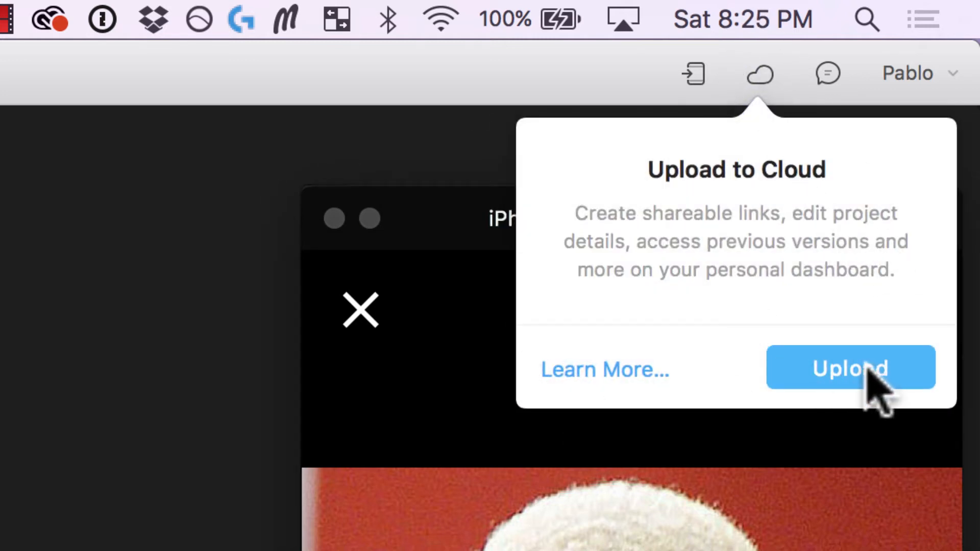
{"action": "left_click", "coordinate": [850, 367]}
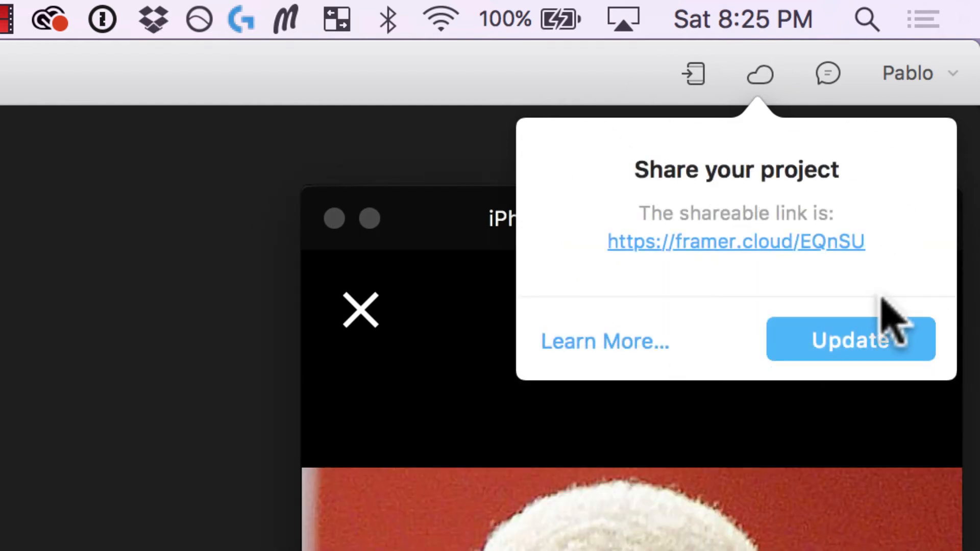
{"action": "mouse_move", "coordinate": [736, 256]}
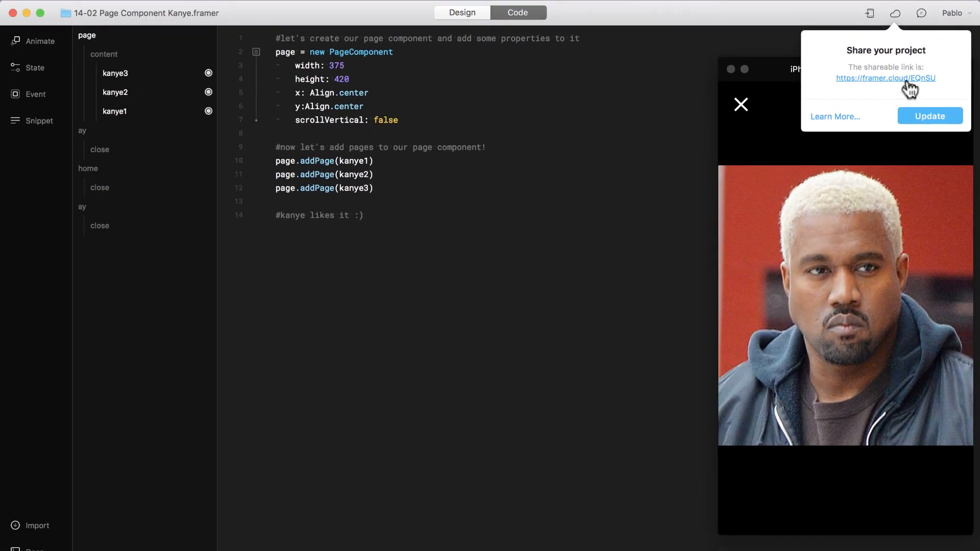
{"action": "left_click", "coordinate": [885, 78]}
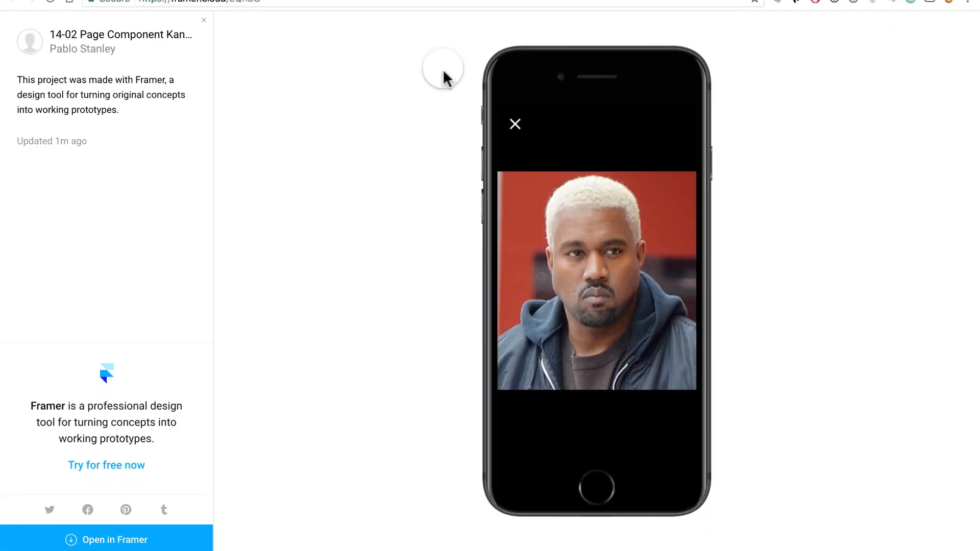